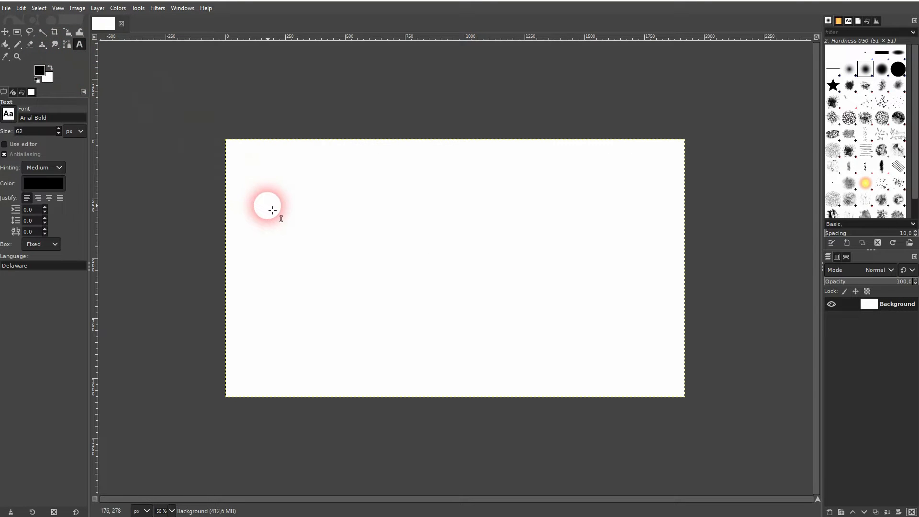
- Add a text layer reading OUTLINE in bold Arial and enlarge it to 370 px
{"action": "left_click_drag", "start_coordinate": [271, 210], "coordinate": [668, 326]}
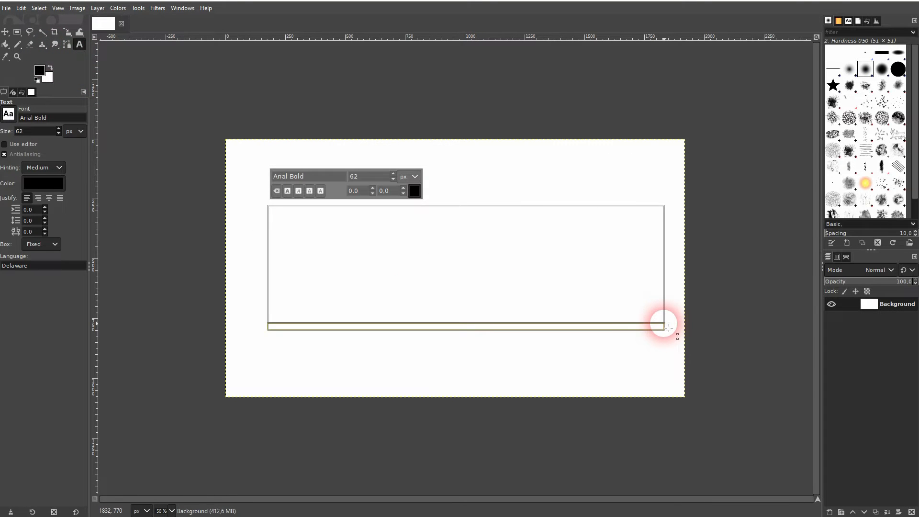
{"action": "type", "text": "OUTLINE"}
{"action": "left_click", "coordinate": [373, 175]}
{"action": "type", "text": "218"}
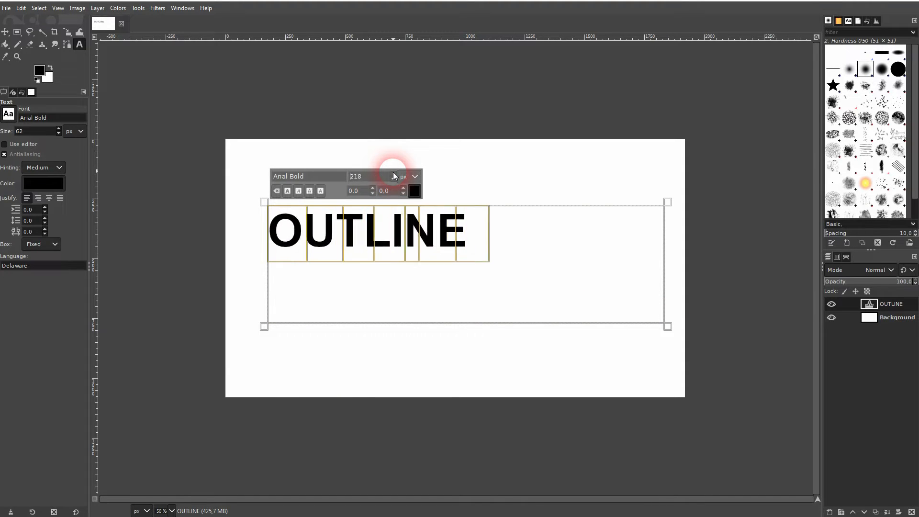
{"action": "left_click", "coordinate": [393, 174]}
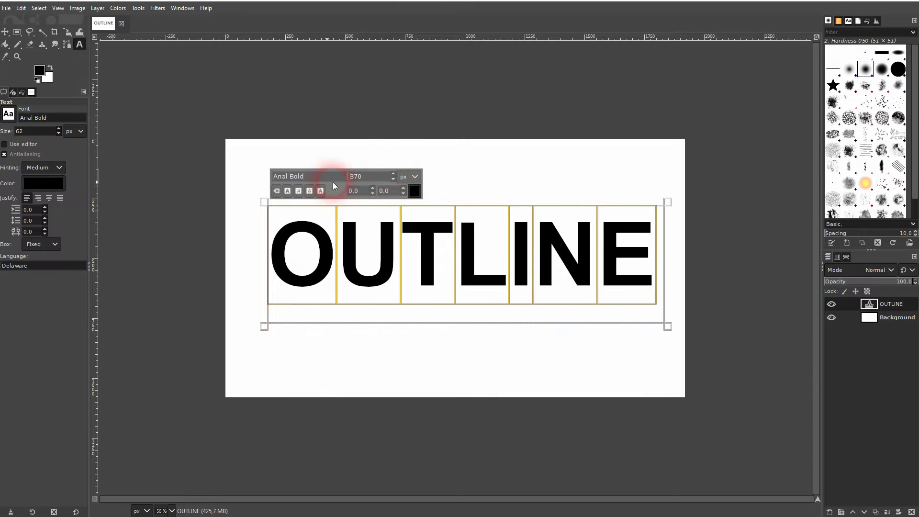
{"action": "triple_click", "coordinate": [287, 176]}
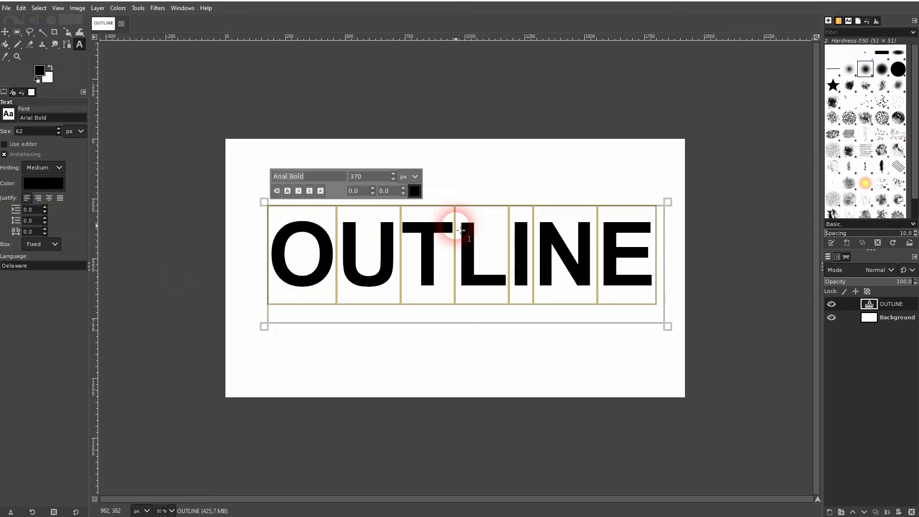
- Nudge the OUTLINE text into place with the Move tool and rename the layer Text
{"action": "left_click", "coordinate": [5, 32]}
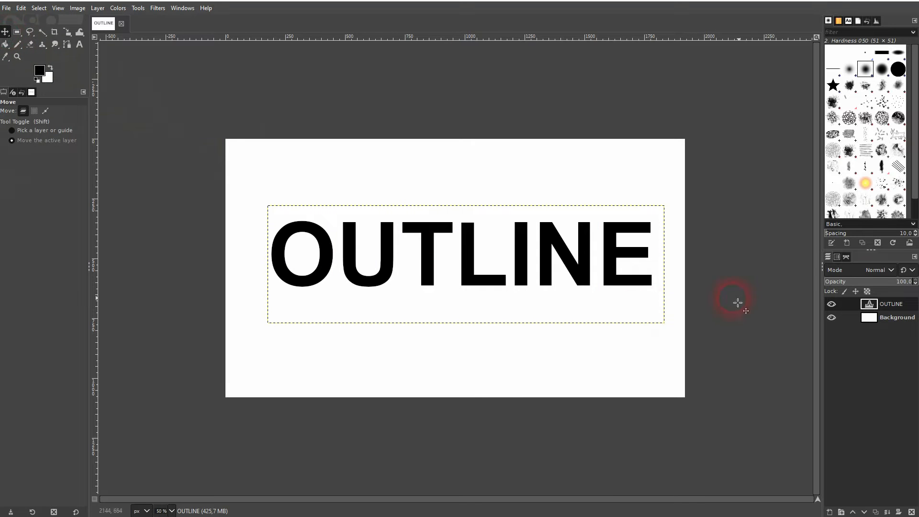
{"action": "mouse_move", "coordinate": [472, 257]}
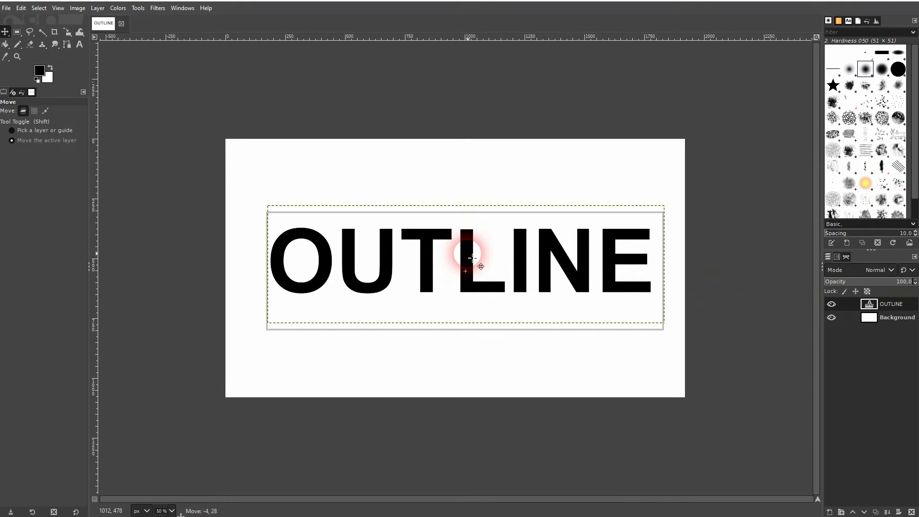
{"action": "left_click_drag", "start_coordinate": [471, 258], "coordinate": [489, 284]}
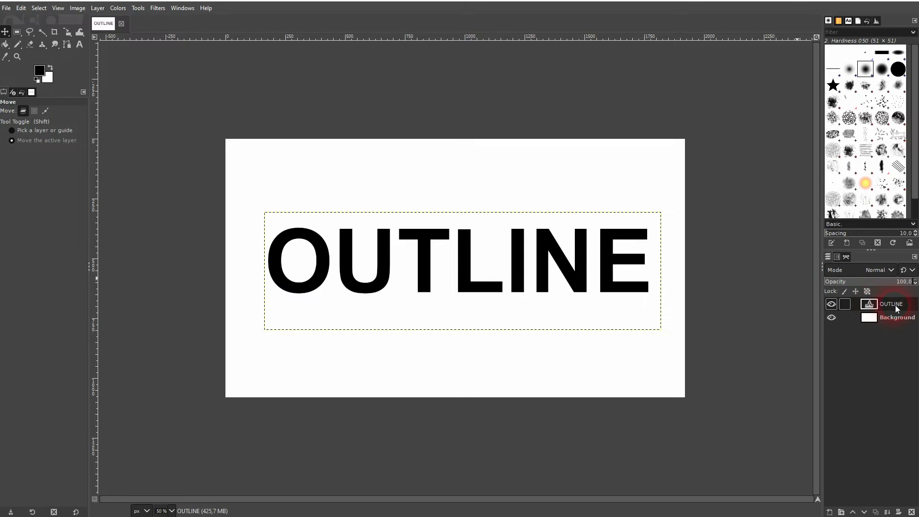
{"action": "double_click", "coordinate": [891, 303]}
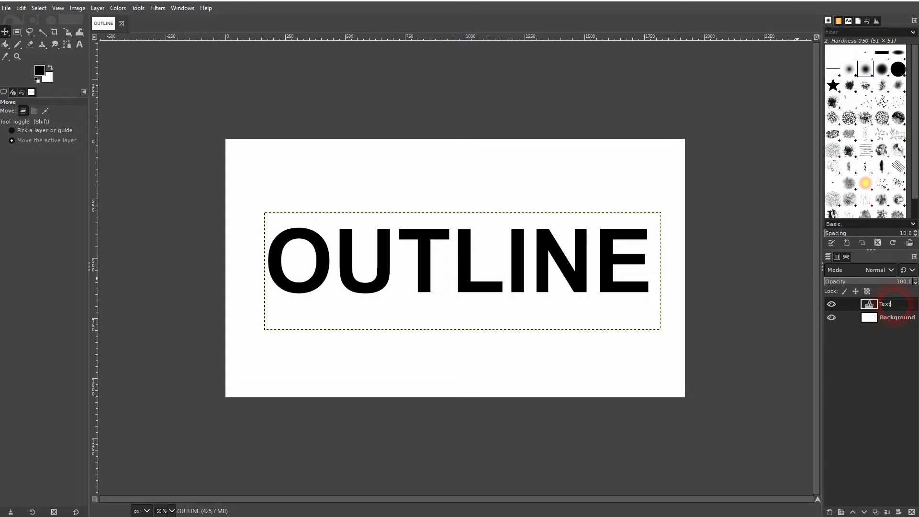
- Turn the Text layer's alpha into a selection and grow it by 10 px
{"action": "right_click", "coordinate": [886, 304]}
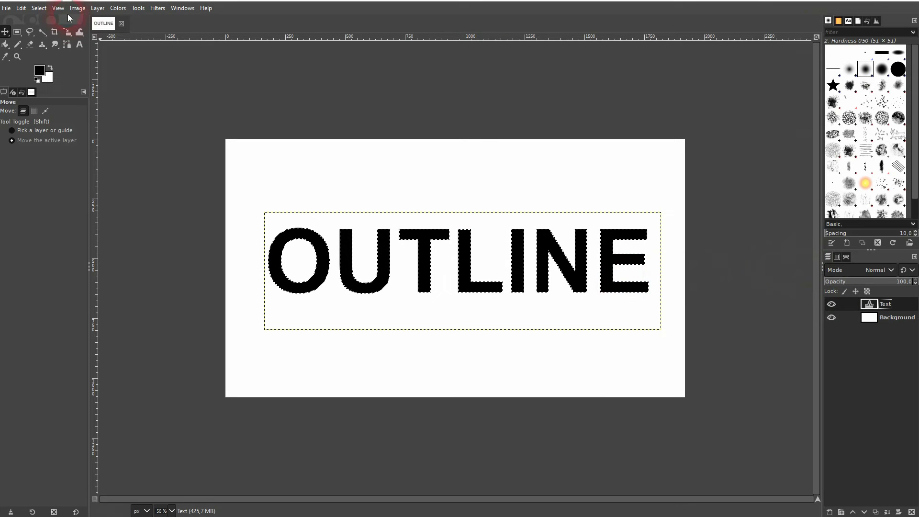
{"action": "left_click", "coordinate": [39, 8]}
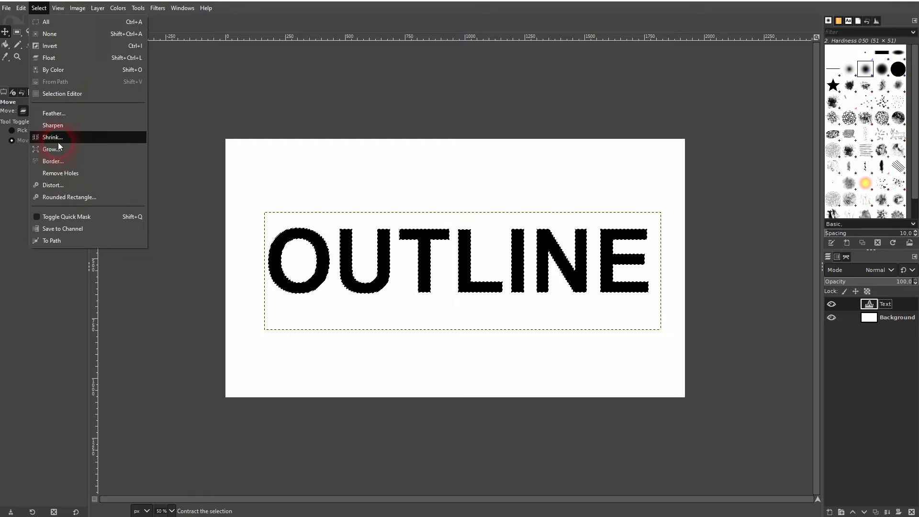
{"action": "left_click", "coordinate": [52, 149]}
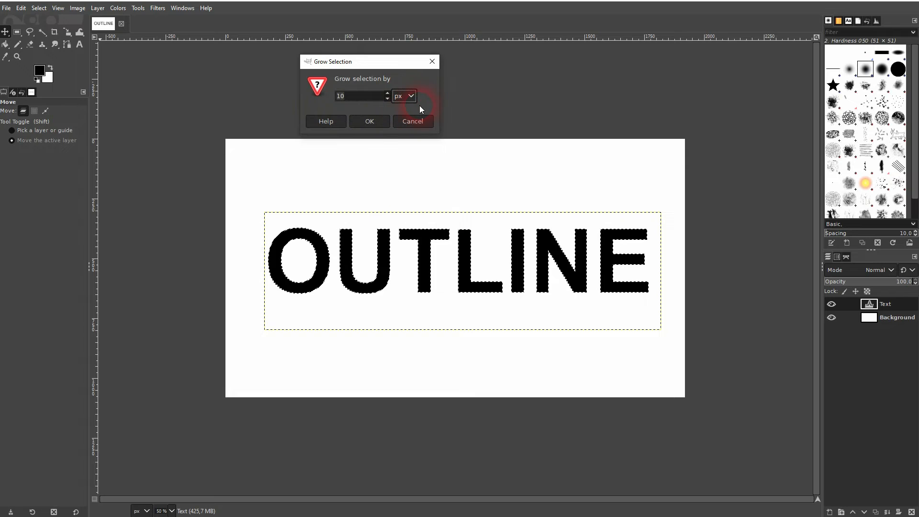
{"action": "left_click", "coordinate": [369, 122]}
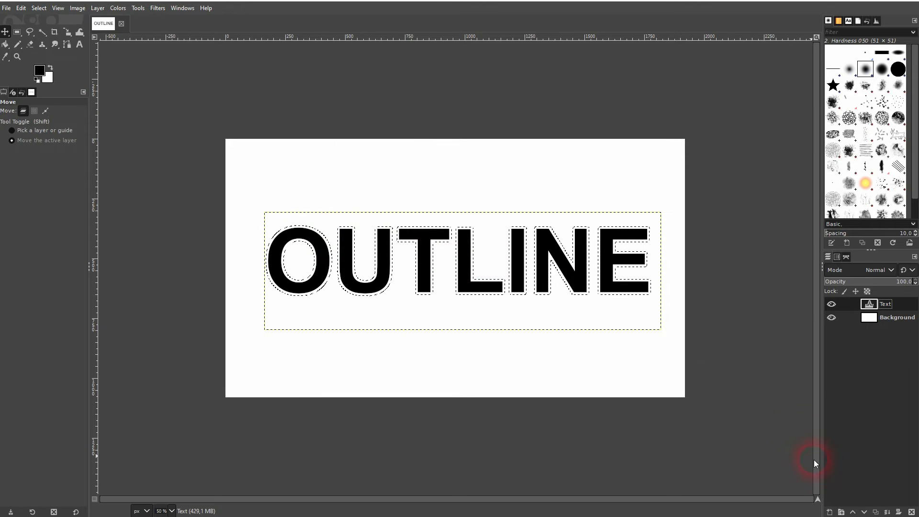
{"action": "left_click", "coordinate": [98, 8]}
{"action": "type", "text": "Outline"}
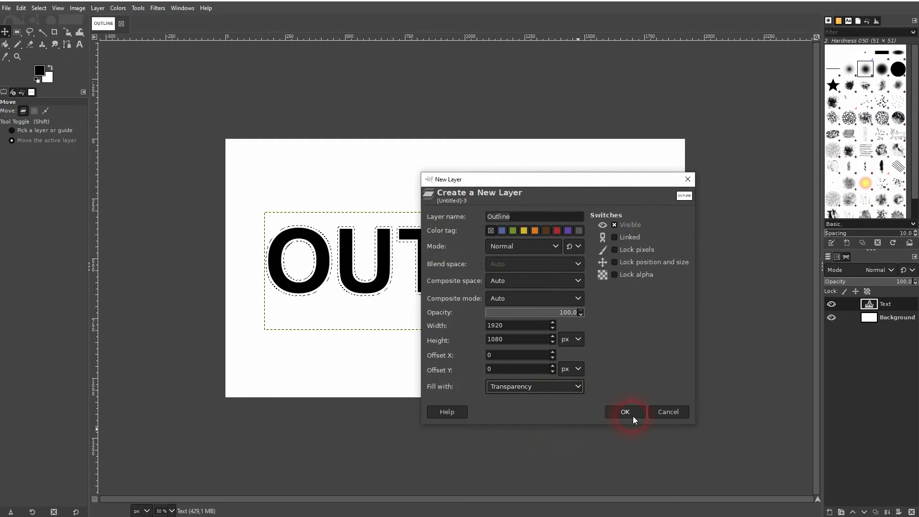
- Create a transparent layer named Outline and lower it beneath the Text layer
{"action": "left_click", "coordinate": [624, 411]}
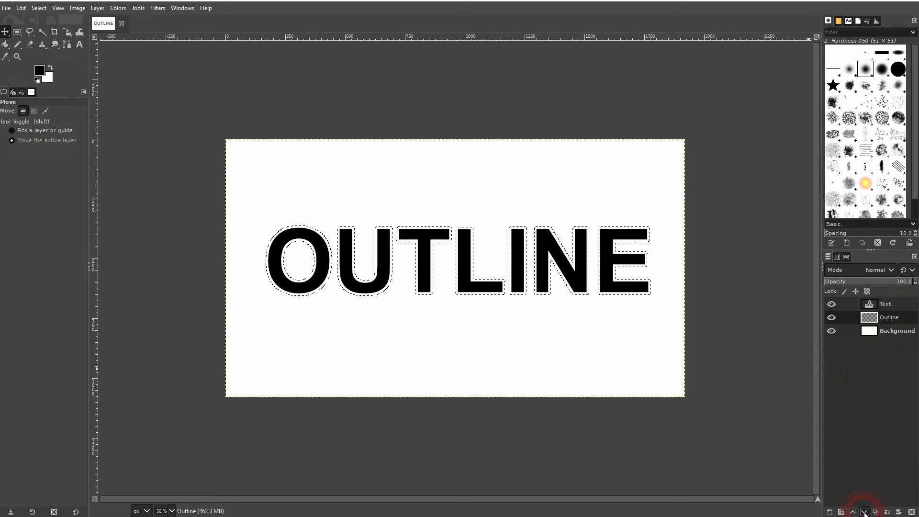
{"action": "left_click", "coordinate": [830, 317]}
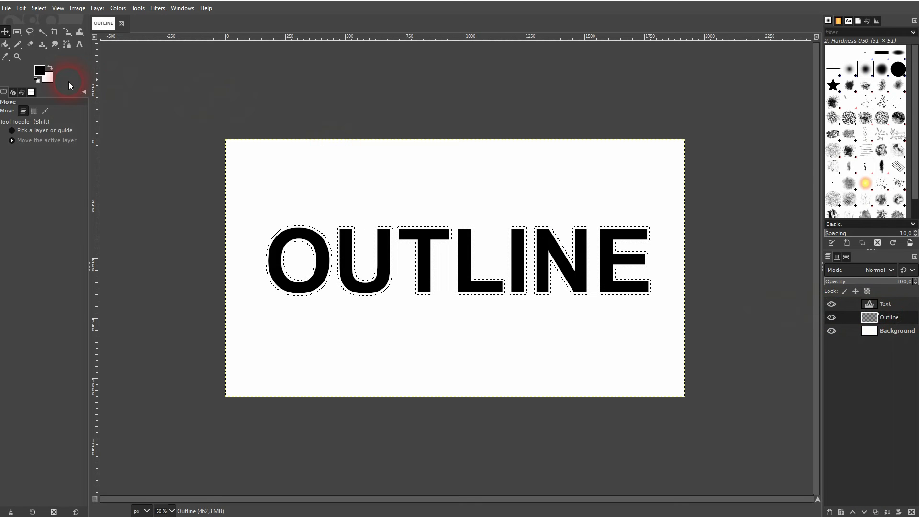
{"action": "left_click", "coordinate": [38, 70]}
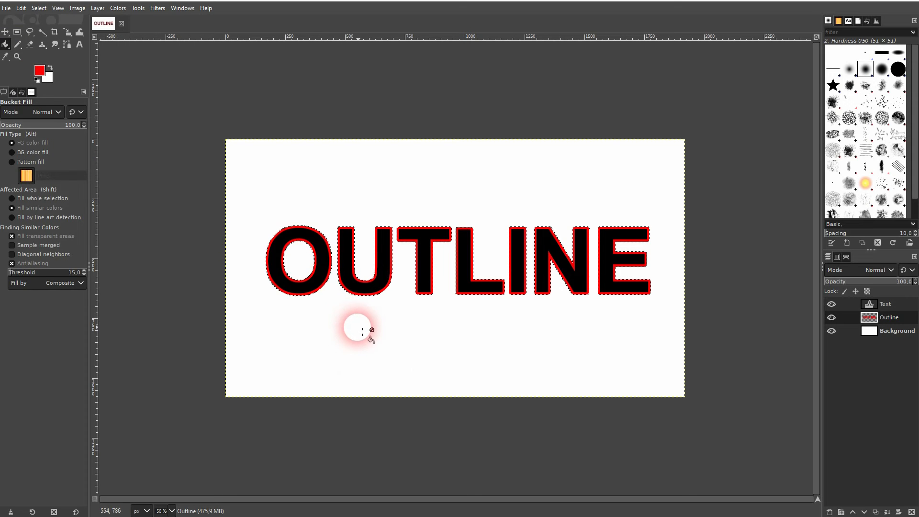
- Bucket-fill the grown selection on the Outline layer with red foreground colour
{"action": "left_click", "coordinate": [831, 303]}
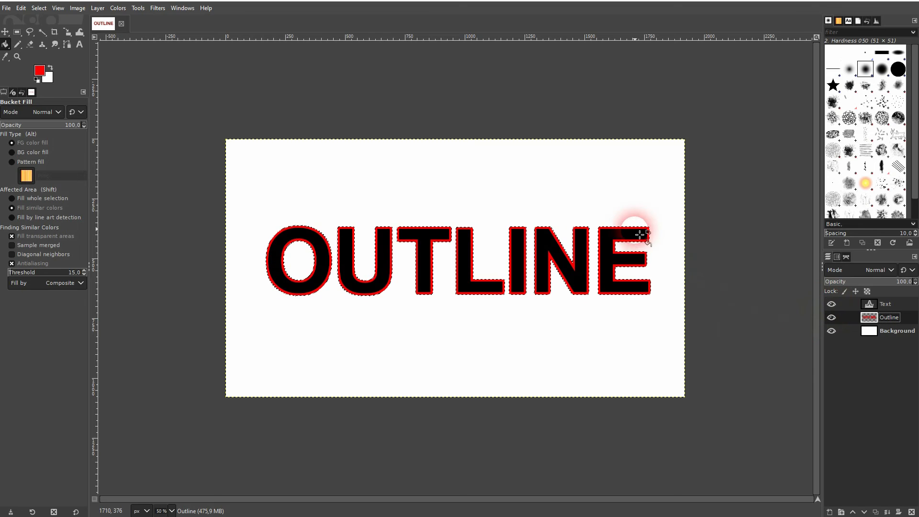
{"action": "left_click", "coordinate": [38, 8]}
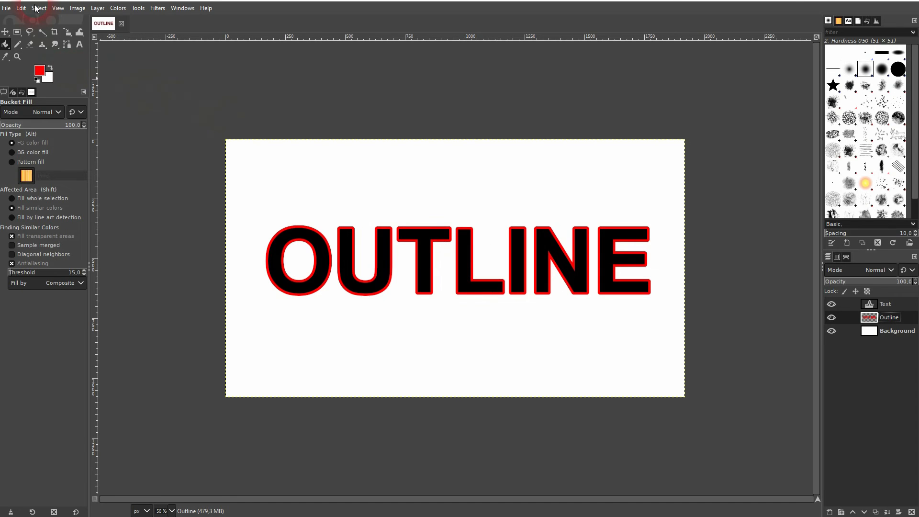
- Reactivate the Text layer and clear the selection with Select > None
{"action": "left_click", "coordinate": [38, 7]}
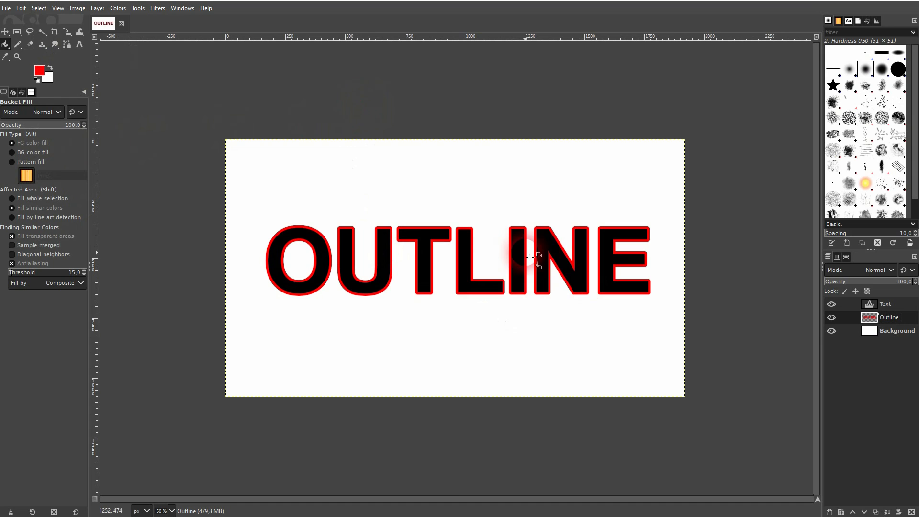
{"action": "right_click", "coordinate": [884, 303]}
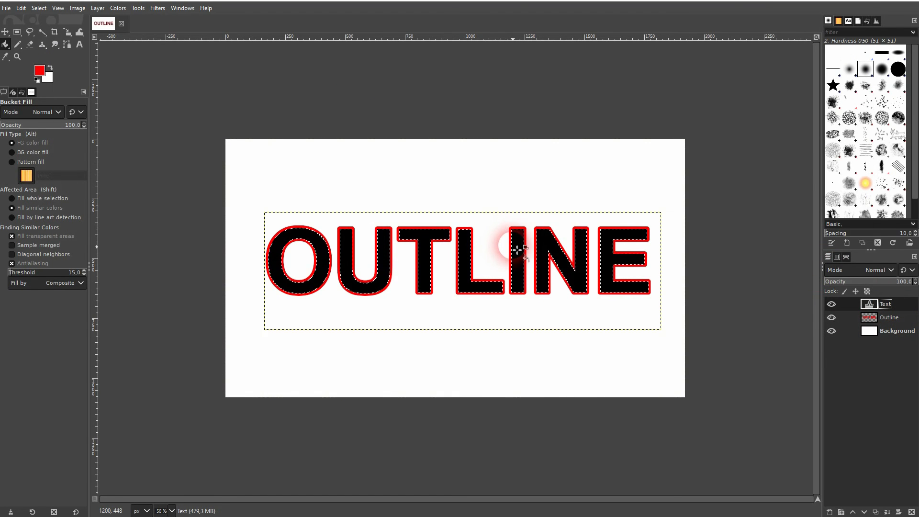
{"action": "left_click", "coordinate": [38, 8]}
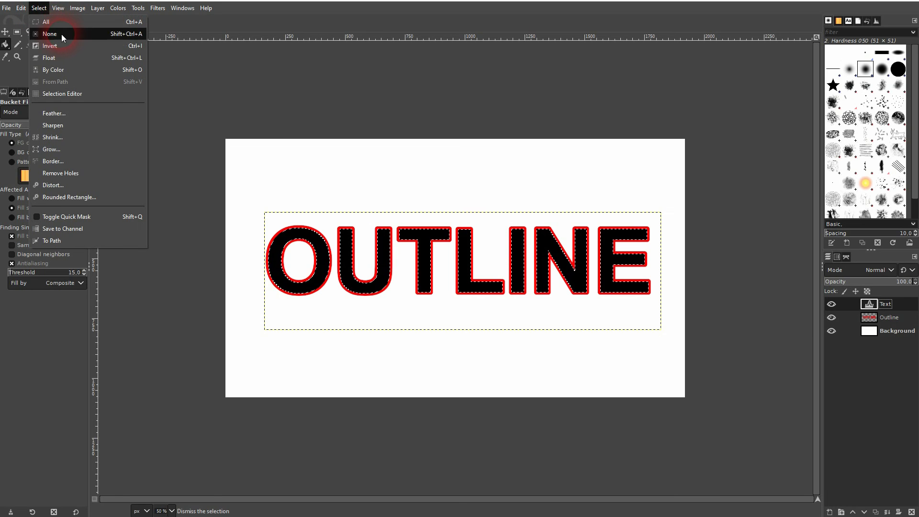
{"action": "left_click", "coordinate": [50, 33]}
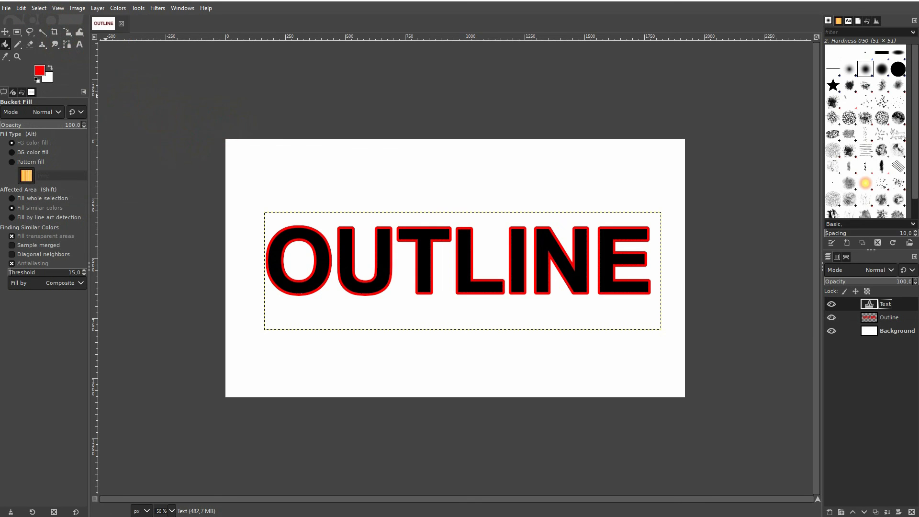